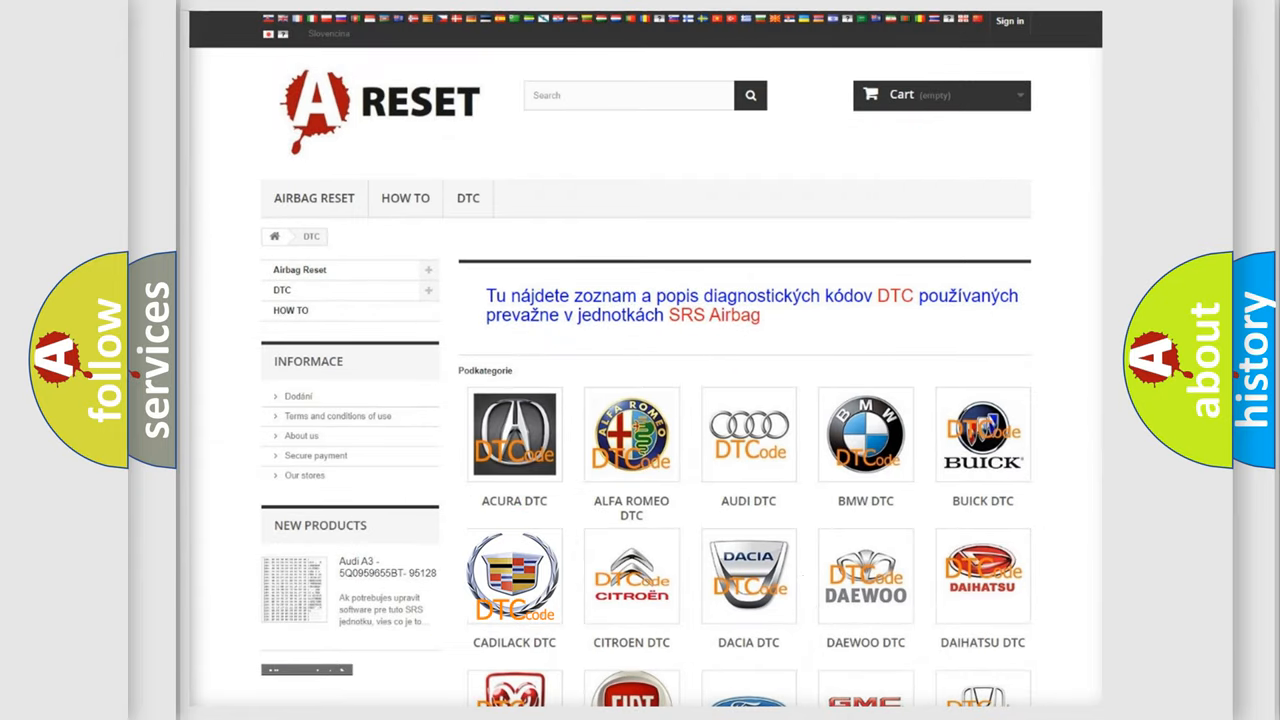
Choose CADILLAC DTC from the subcategory grid and scroll through its airbag code list.
left_click(514, 576)
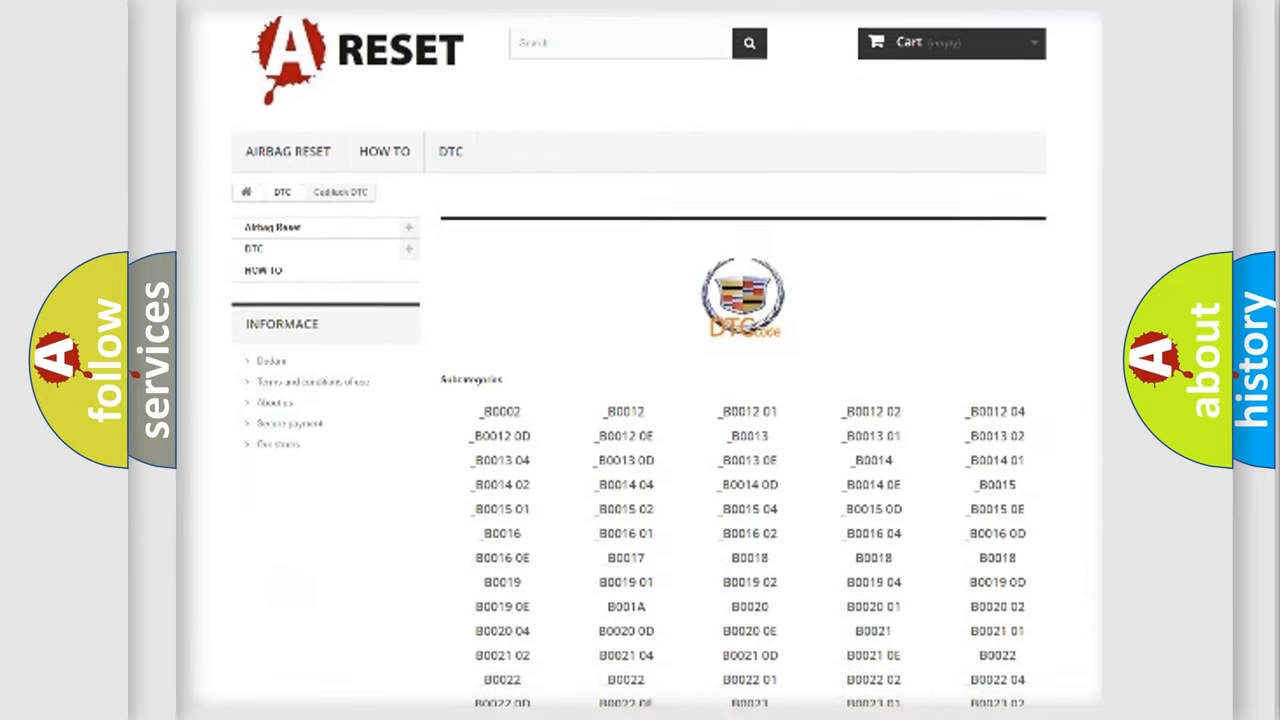
scroll("down", 3)
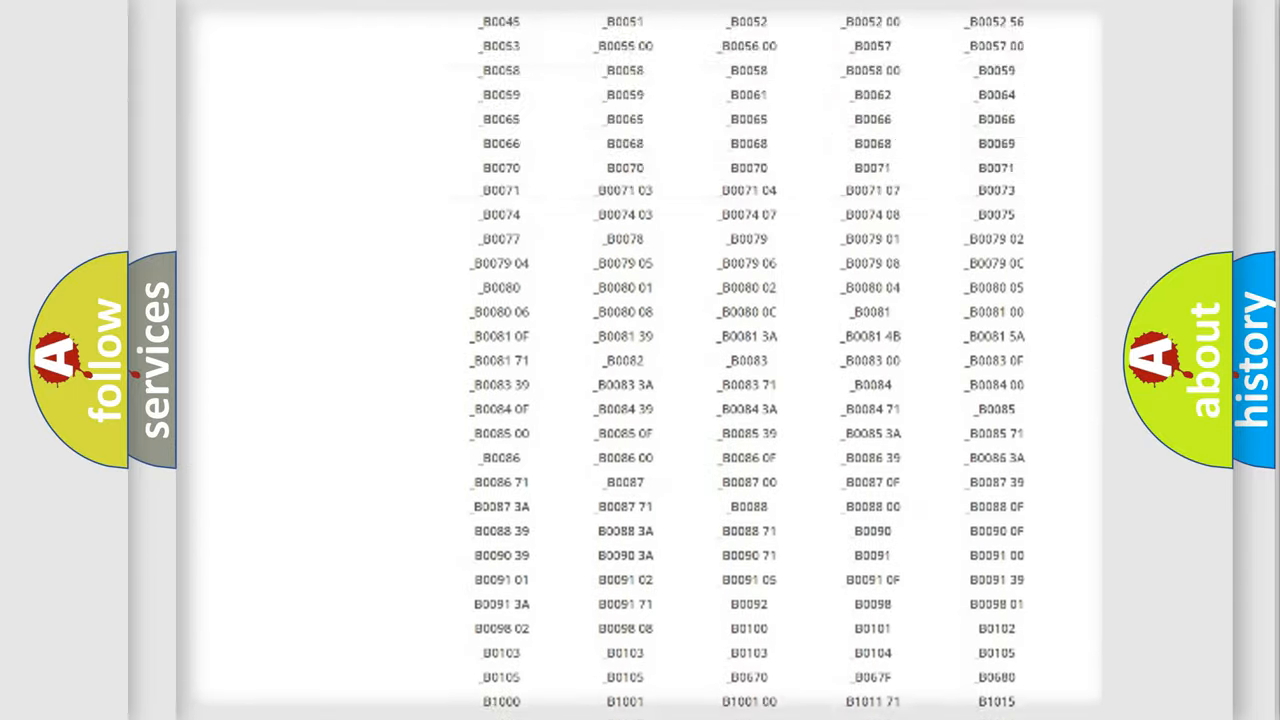